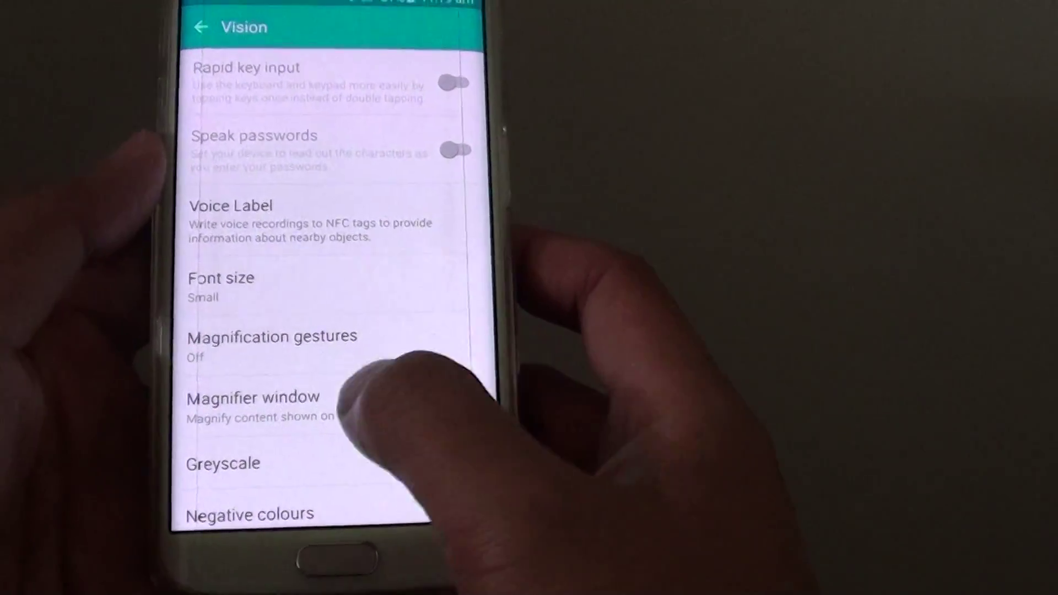
- Open the Magnifier window setting under Accessibility > Vision, showing it switched Off
left_click(251, 397)
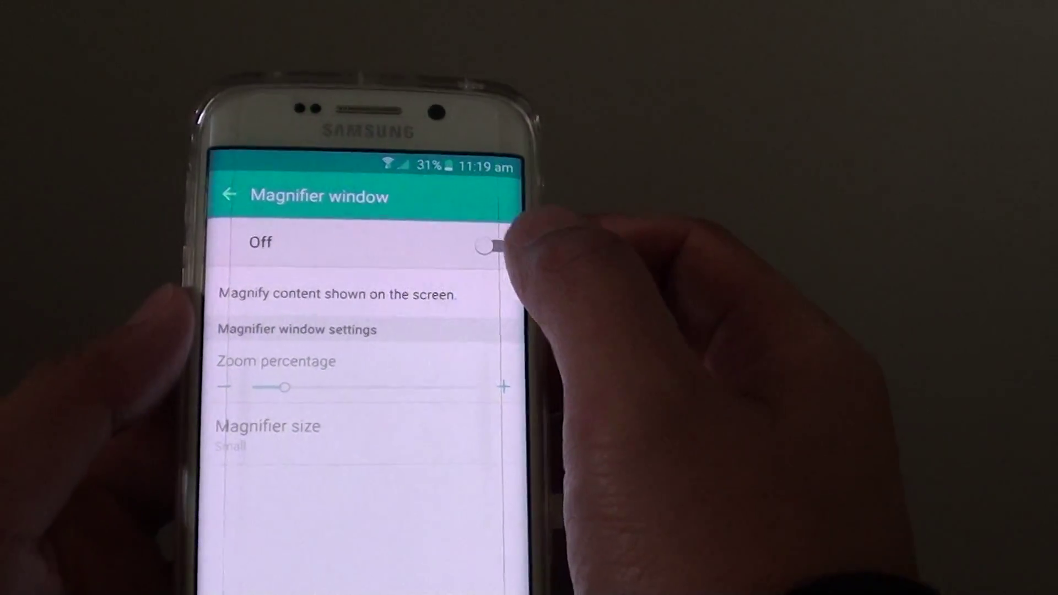